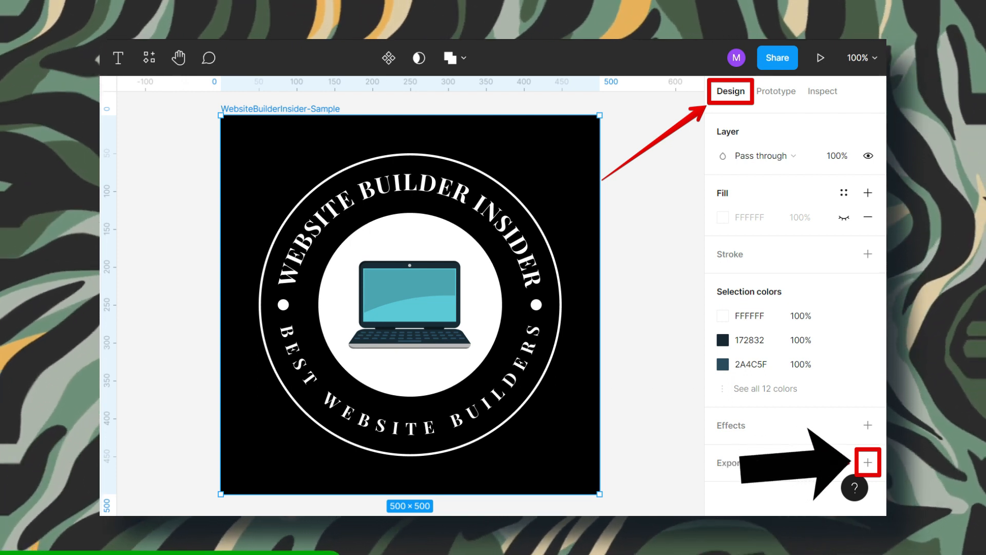
Step: Add an export setting to the selected frame from the Design panel's Export section
left_click(868, 463)
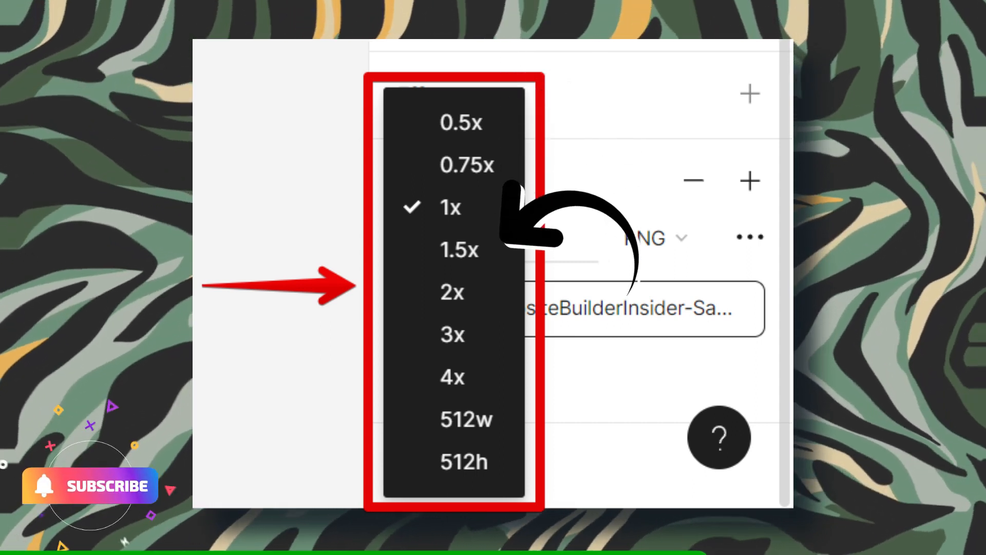
Step: Set the frame's export scale to 1.5x with PNG format
left_click(458, 249)
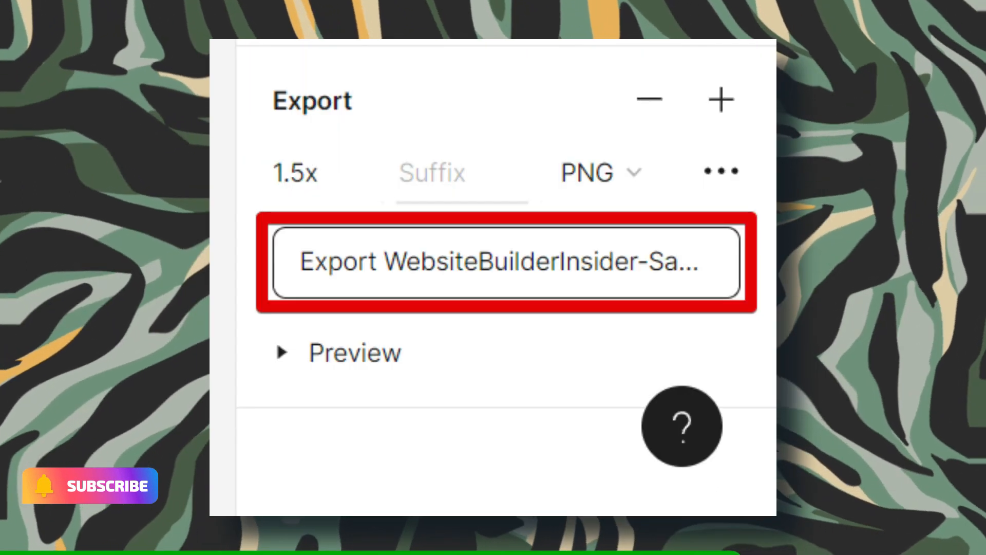